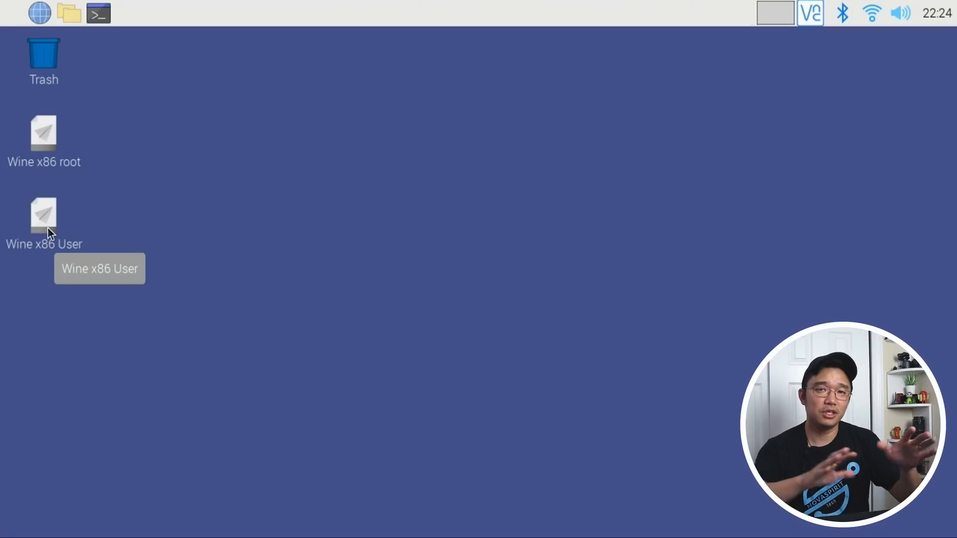
{"action": "mouse_move", "coordinate": [105, 271]}
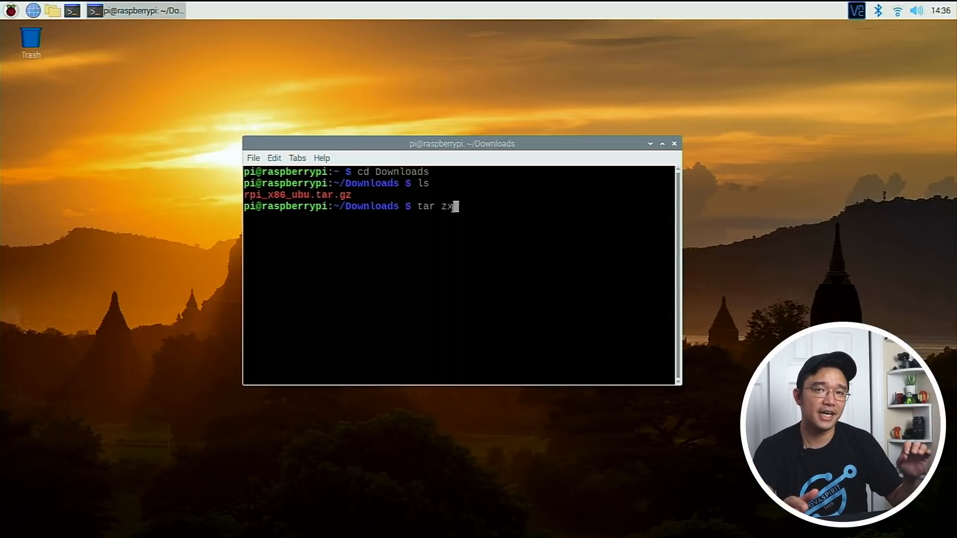
- Unpack rpi_x86_ubu.tar.gz with tar and run sudo ./install_x86_ubu.sh
{"action": "type", "text": "vf rpi_x86_ubu.tar.gz"}
{"action": "type", "text": "sudo"}
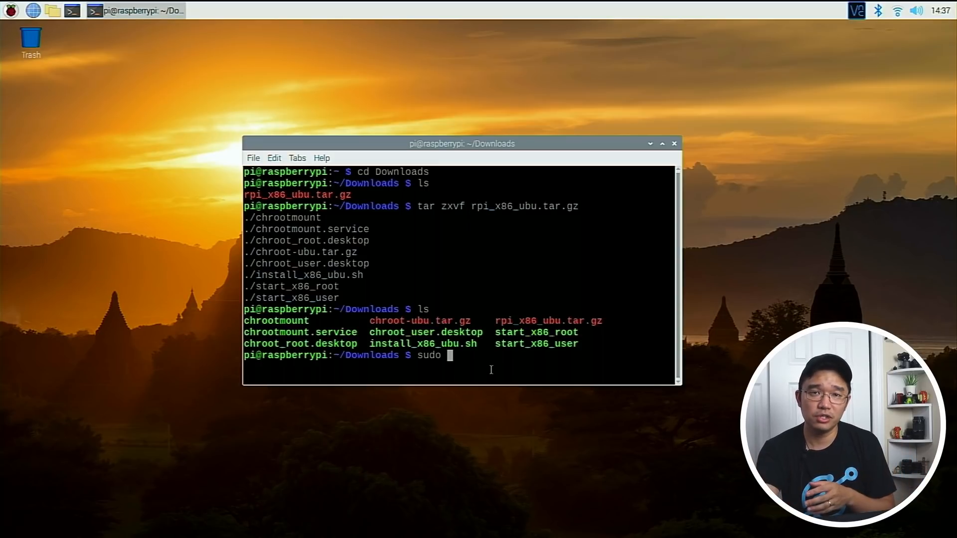
{"action": "type", "text": "./insta"}
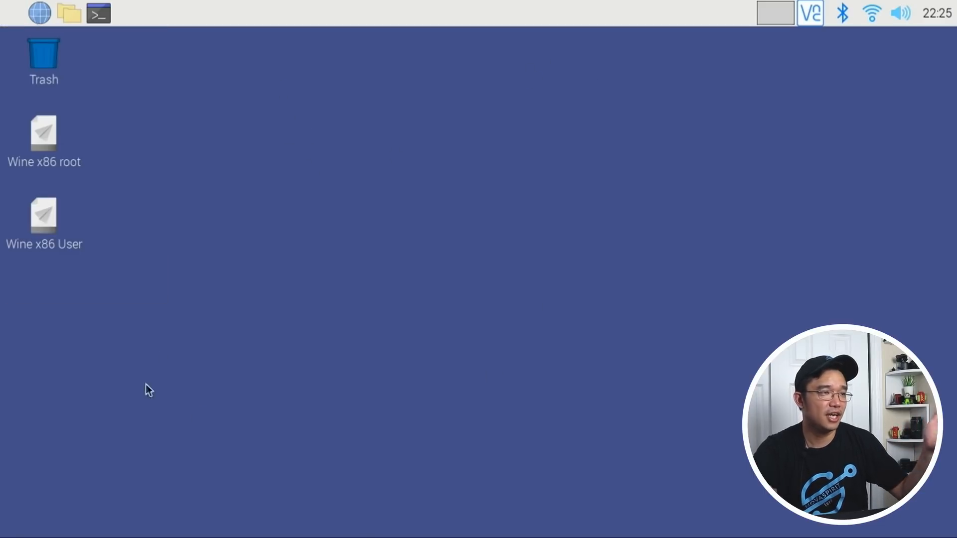
{"action": "mouse_move", "coordinate": [70, 233]}
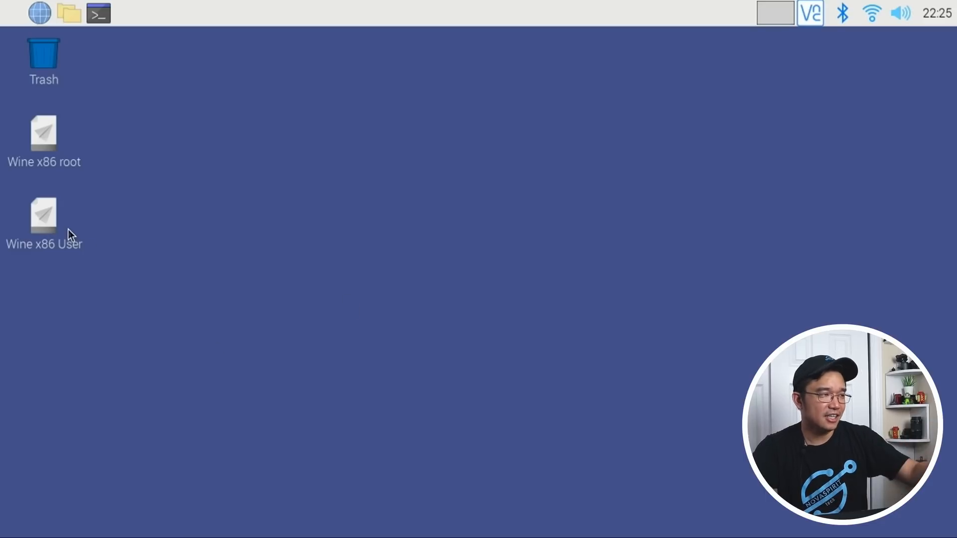
- Launch the Wine x86 User desktop shortcut and execute it
{"action": "double_click", "coordinate": [43, 215]}
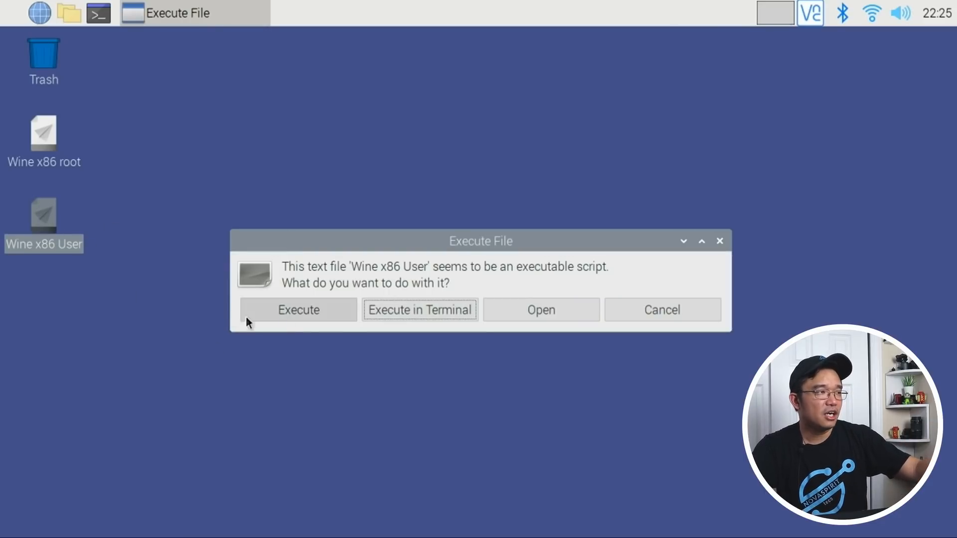
{"action": "left_click", "coordinate": [420, 310]}
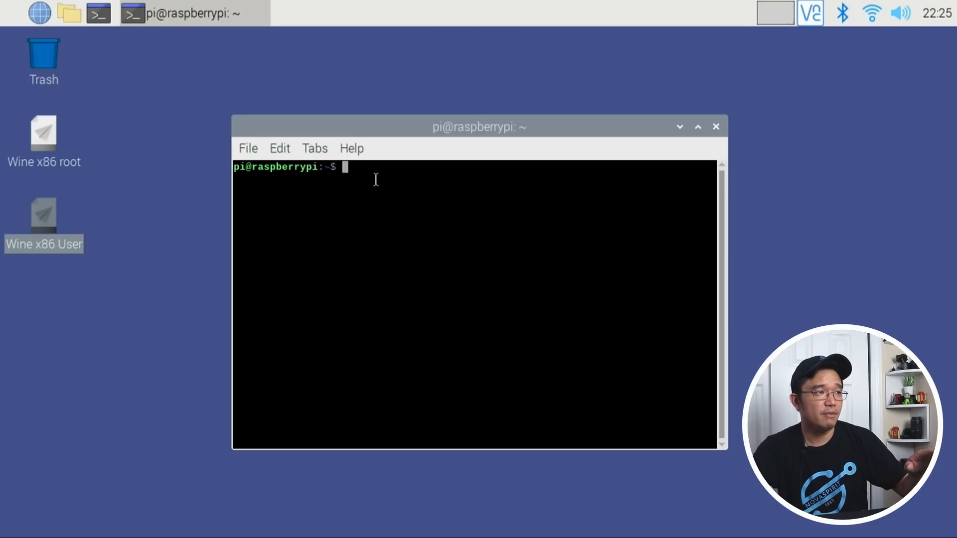
- Run winecfg in the x86 user terminal
{"action": "type", "text": "w"}
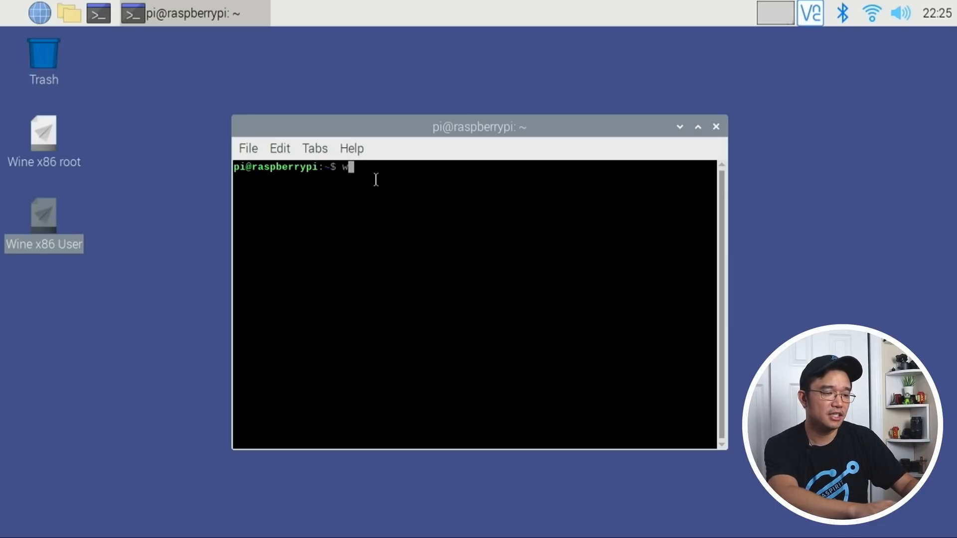
{"action": "type", "text": "winecfg"}
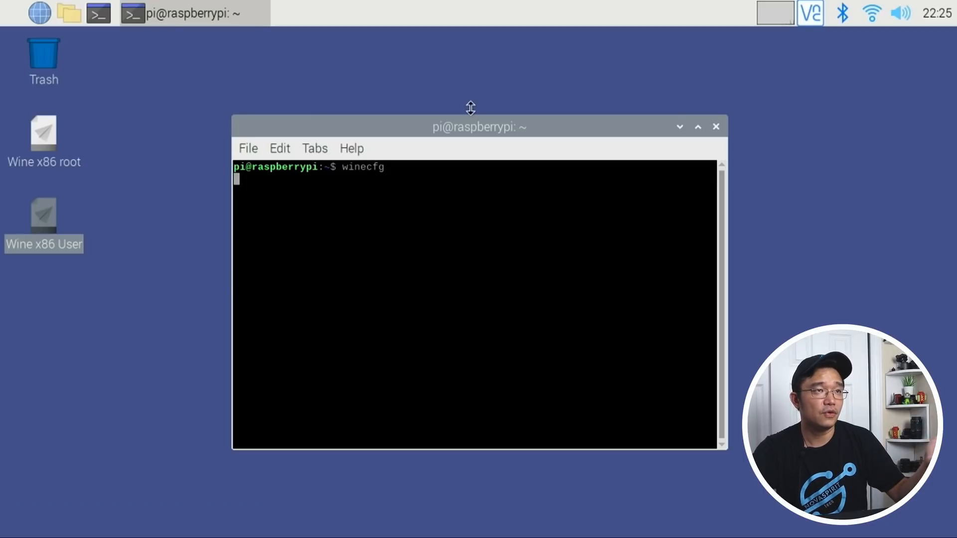
{"action": "key", "text": "Return"}
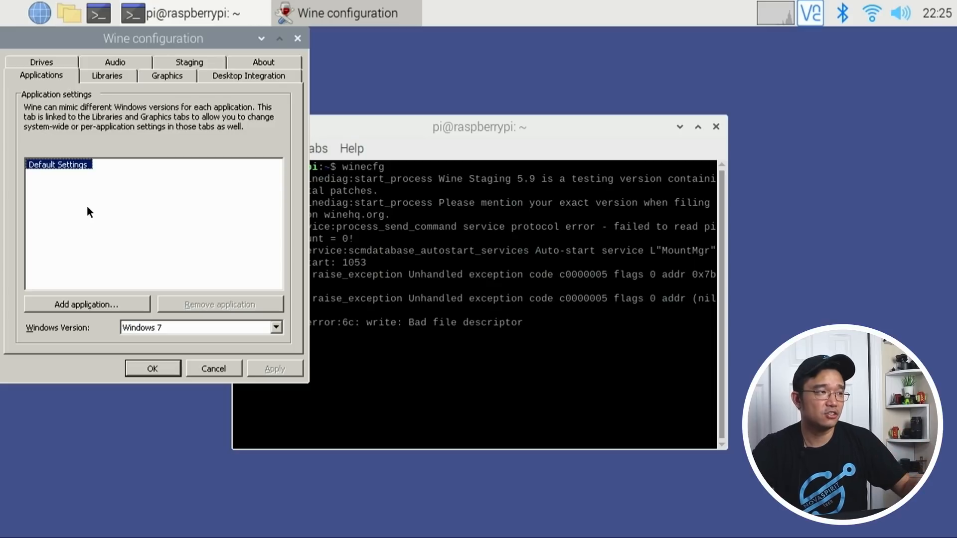
{"action": "mouse_move", "coordinate": [83, 223]}
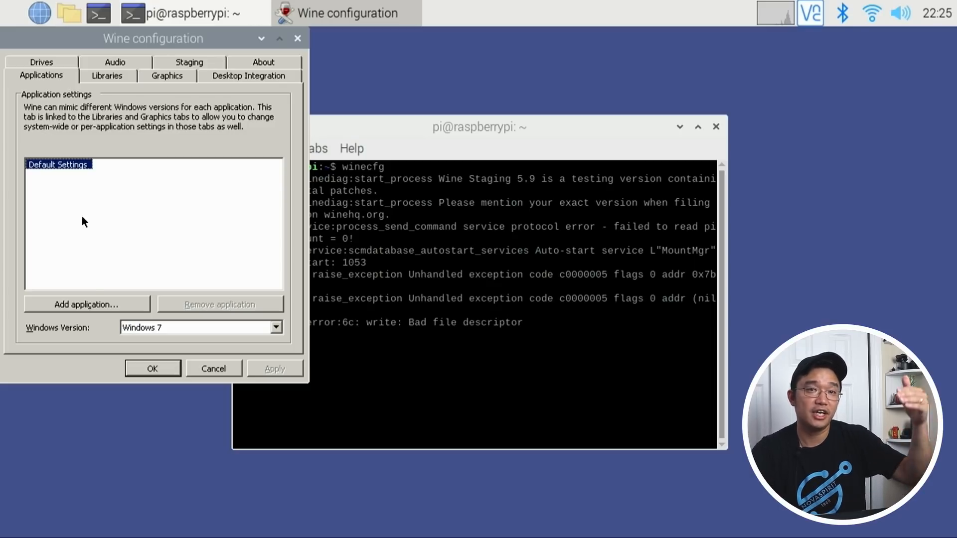
{"action": "mouse_move", "coordinate": [292, 24]}
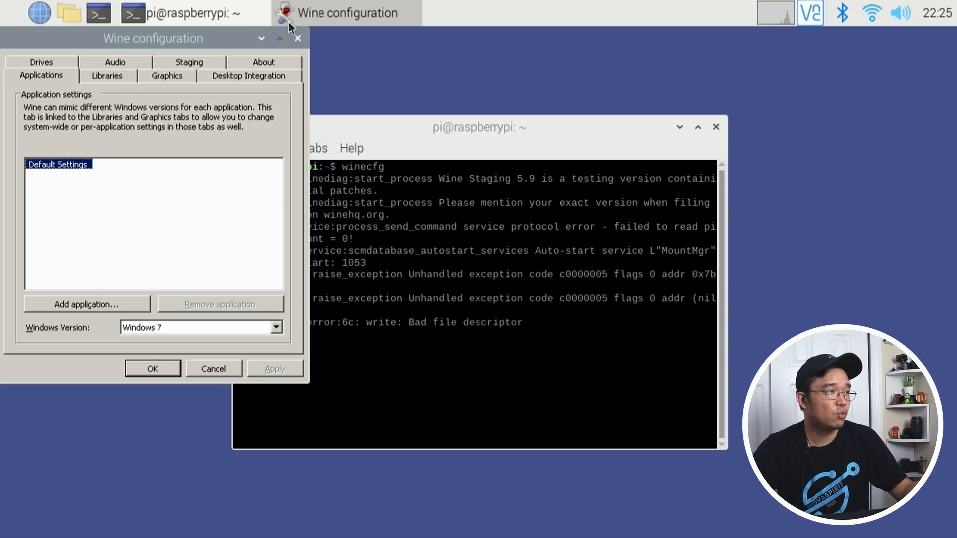
- Check Wine version 5.9 on the About tab, then close Wine configuration
{"action": "left_click", "coordinate": [263, 62]}
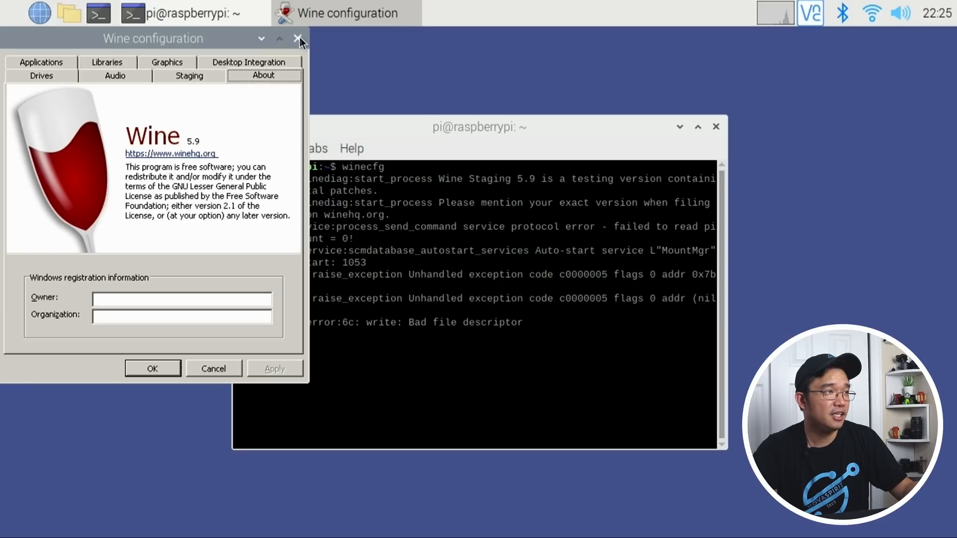
{"action": "left_click", "coordinate": [299, 38]}
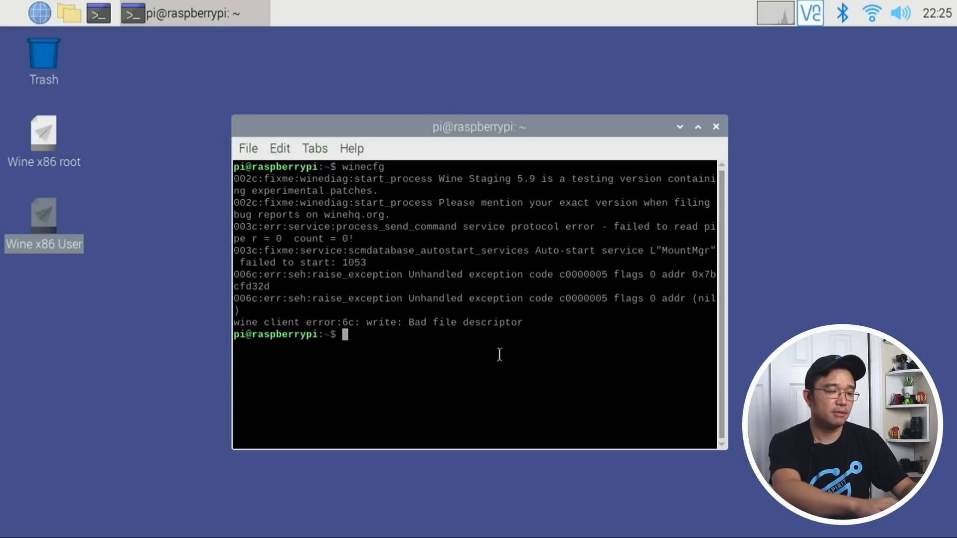
- Run wine putty.exe from the home folder
{"action": "type", "text": "wine"}
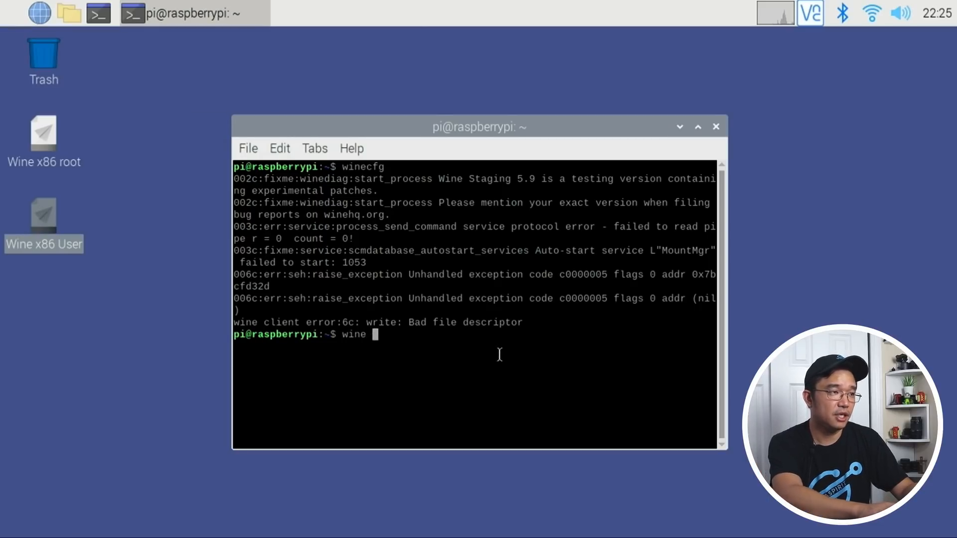
{"action": "type", "text": "putty.exe"}
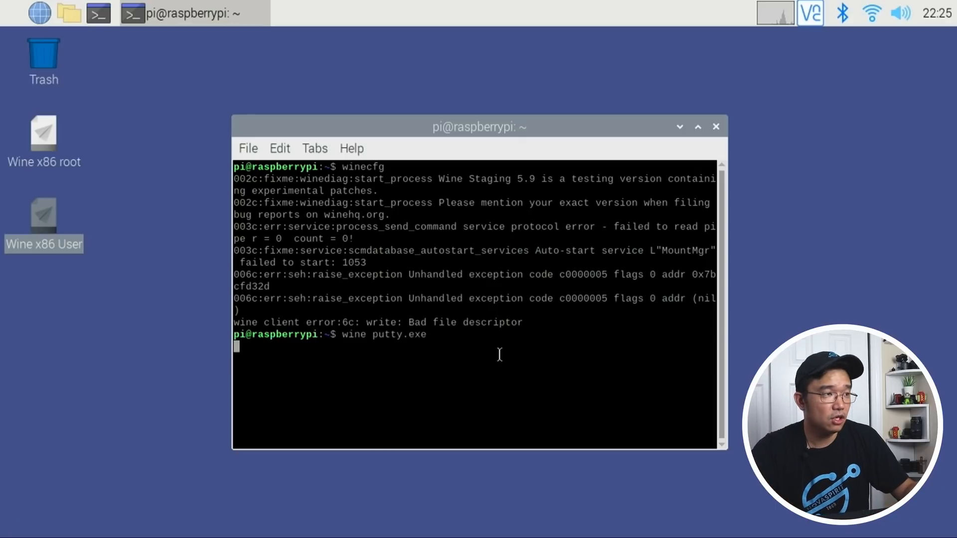
{"action": "key", "text": "Return"}
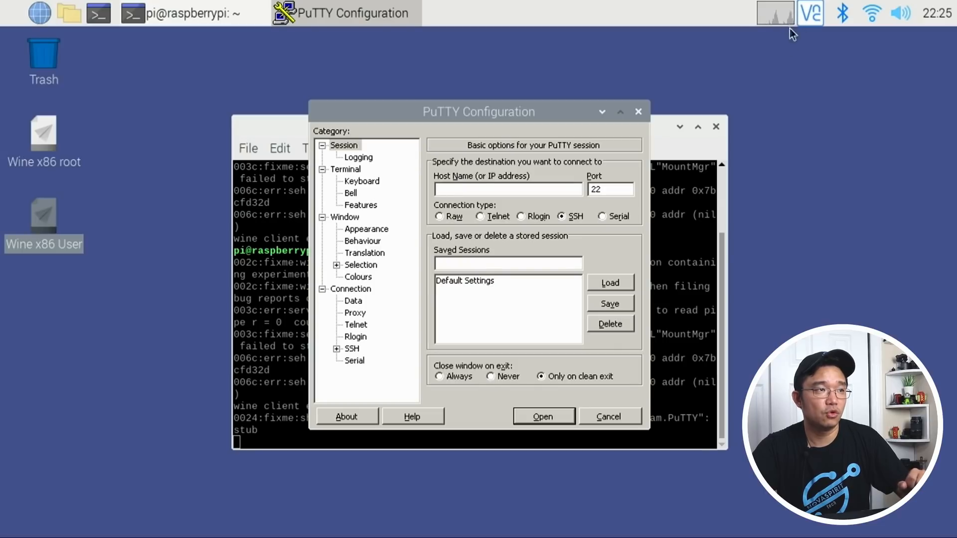
{"action": "mouse_move", "coordinate": [566, 185]}
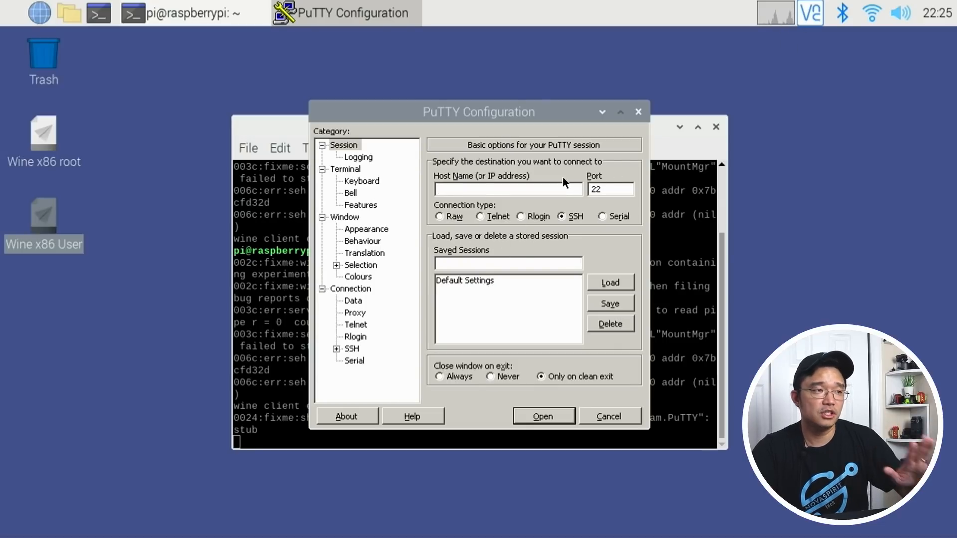
- Move the PuTTY Configuration window left, then cancel it
{"action": "left_click_drag", "start_coordinate": [478, 111], "coordinate": [272, 105]}
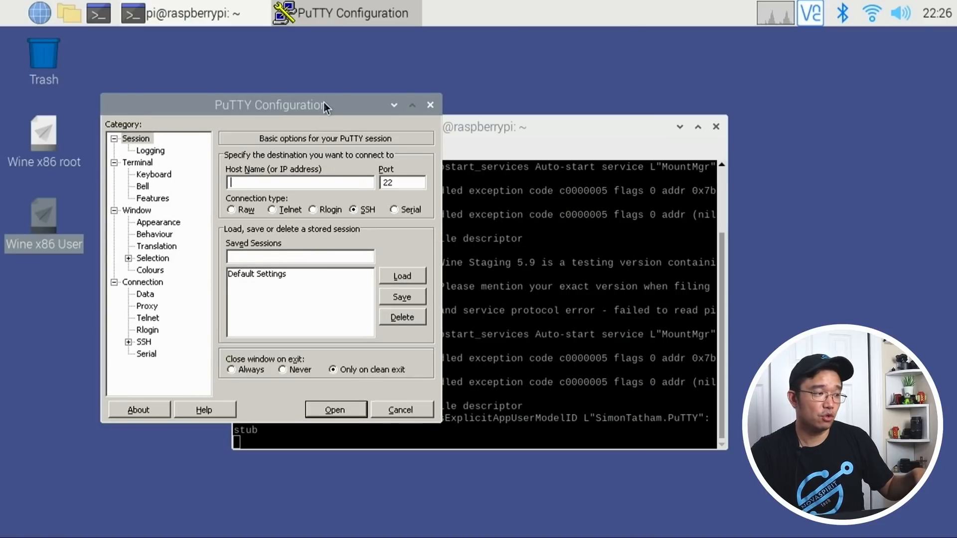
{"action": "mouse_move", "coordinate": [294, 103]}
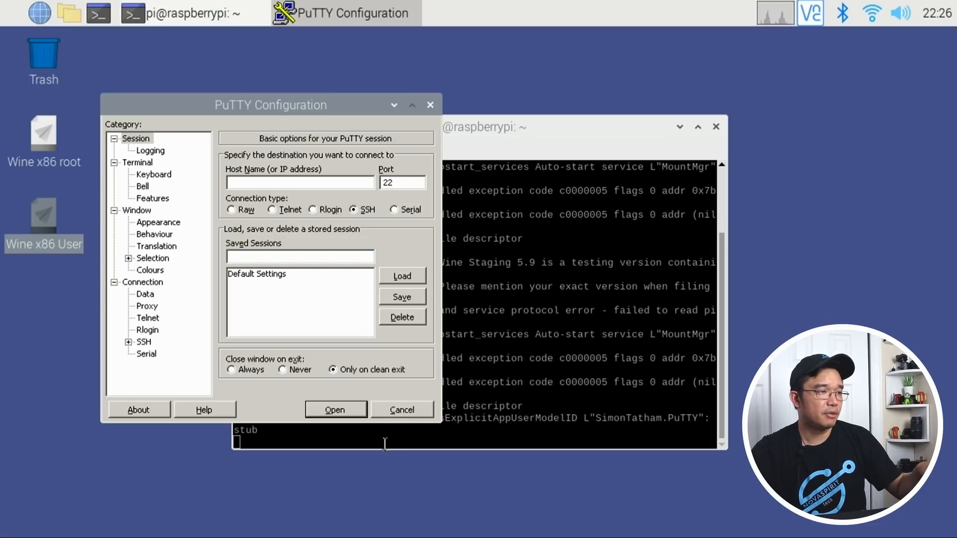
{"action": "left_click", "coordinate": [402, 410]}
{"action": "type", "text": "w"}
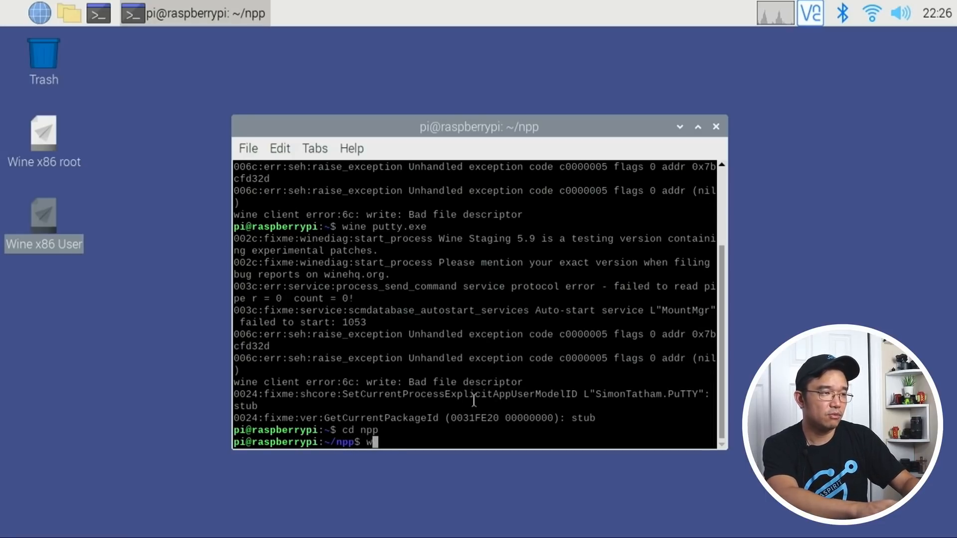
- Launch wine notepad++.exe from the npp folder
{"action": "type", "text": "ine notepad++.exe"}
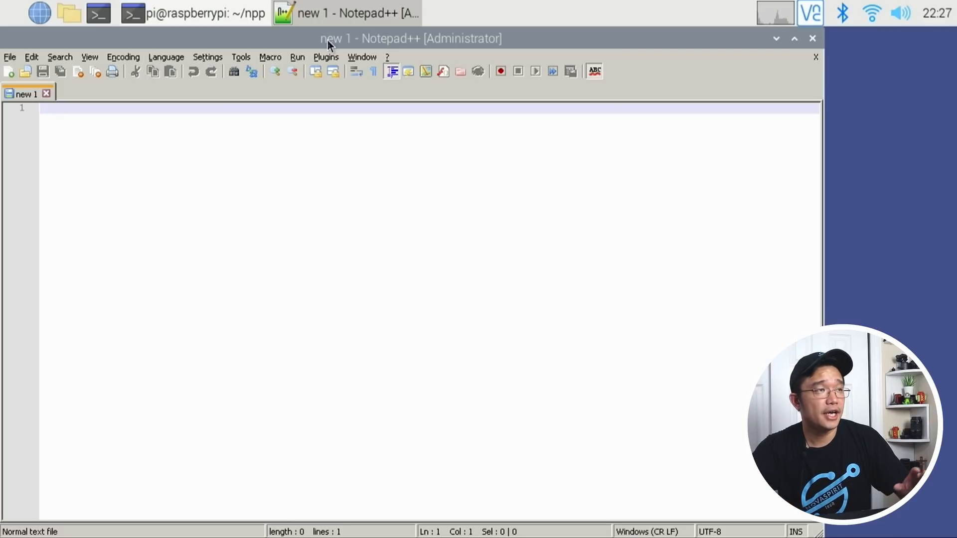
{"action": "mouse_move", "coordinate": [270, 48]}
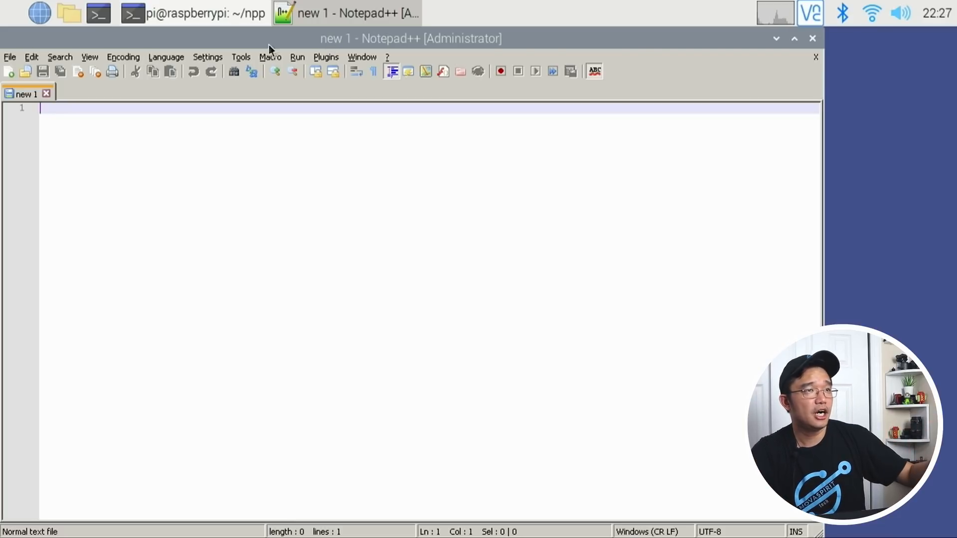
{"action": "mouse_move", "coordinate": [813, 49]}
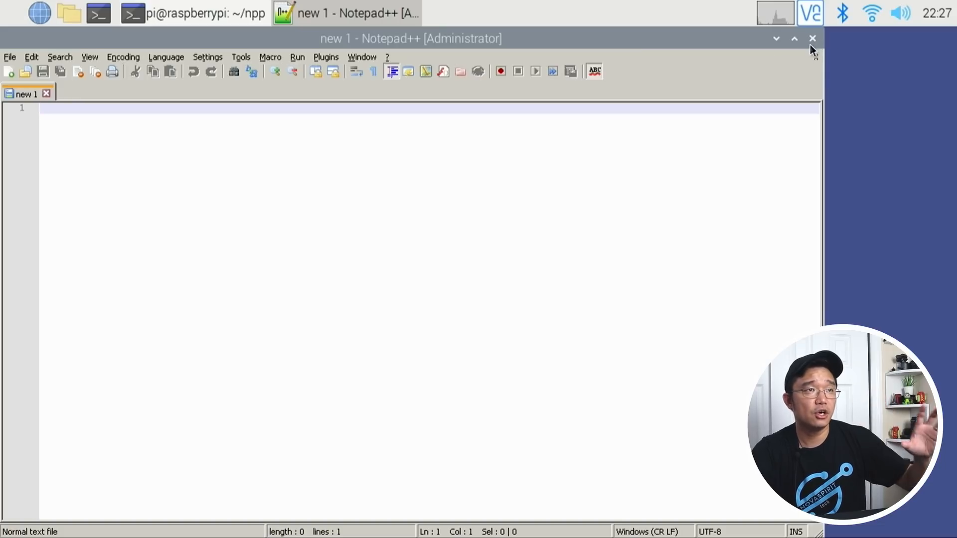
{"action": "mouse_move", "coordinate": [725, 134]}
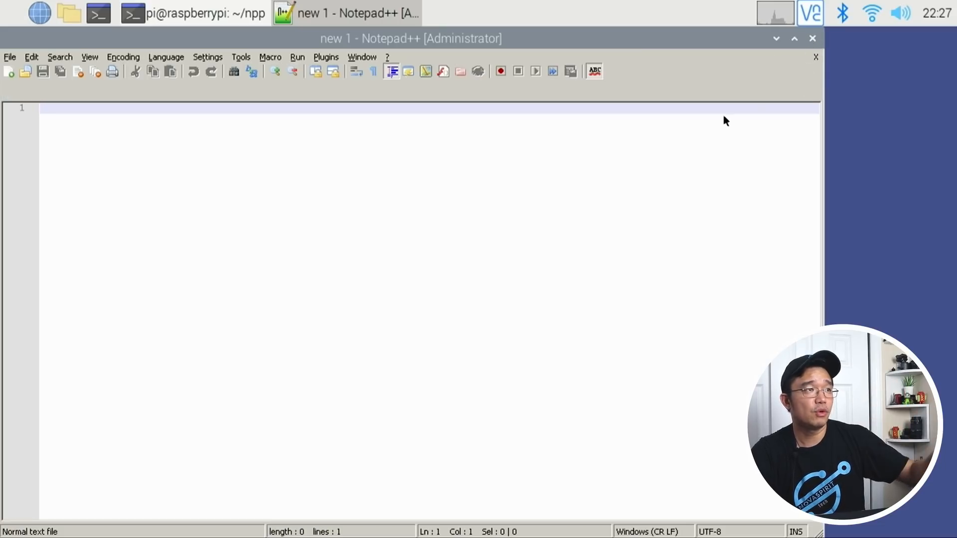